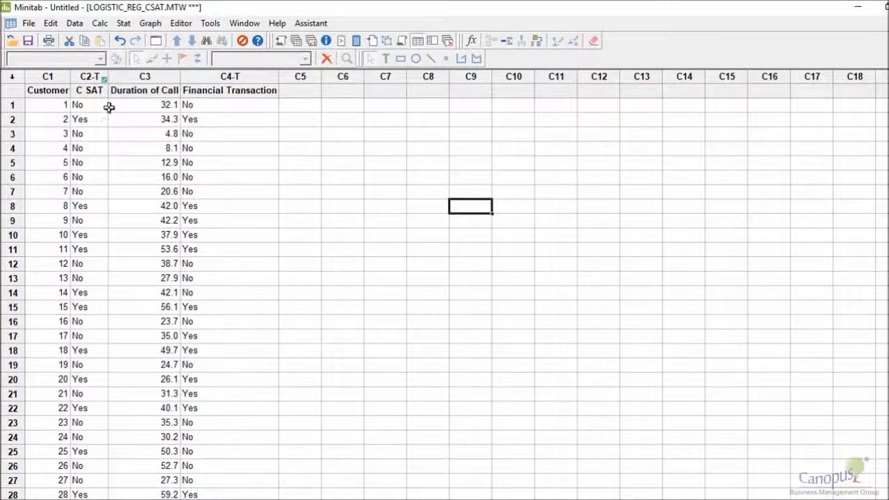
pyautogui.moveTo(94, 77)
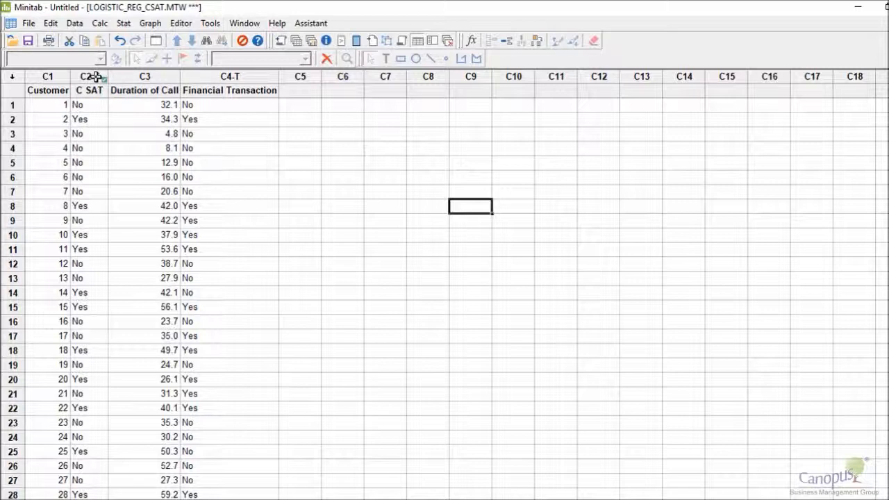
# Reach the Stat > Regression menu for fitting a binary logistic model
pyautogui.click(145, 76)
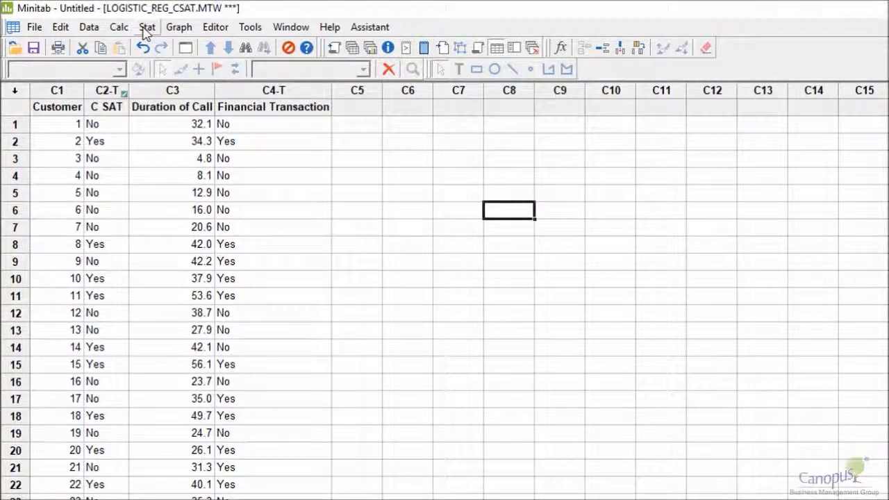
pyautogui.click(147, 26)
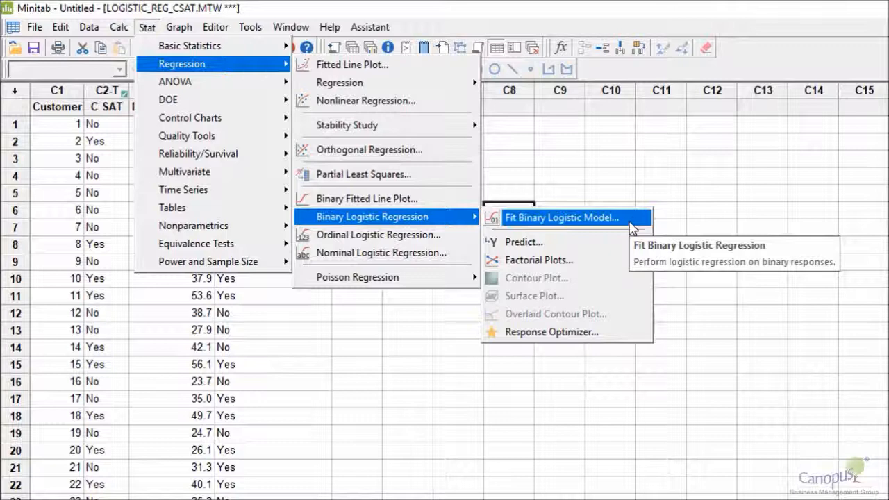
# Start Fit Binary Logistic Model with C SAT response and Yes as the event
pyautogui.click(561, 216)
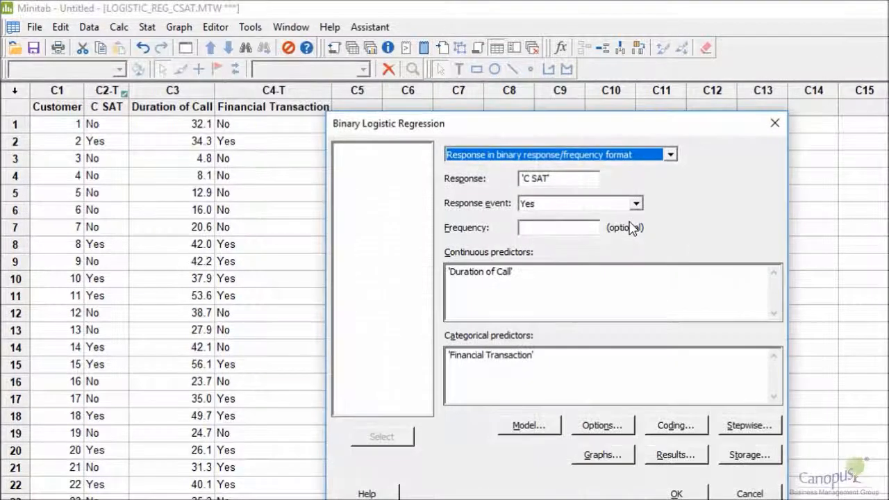
pyautogui.moveTo(697, 179)
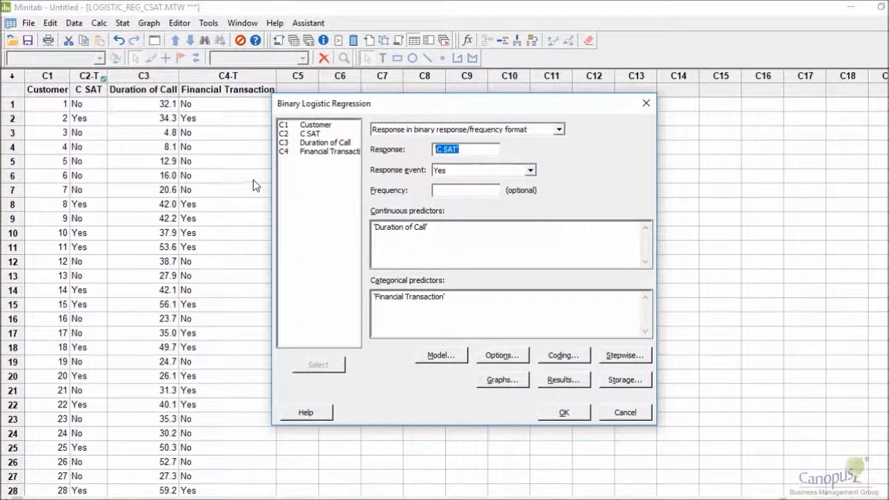
pyautogui.click(483, 170)
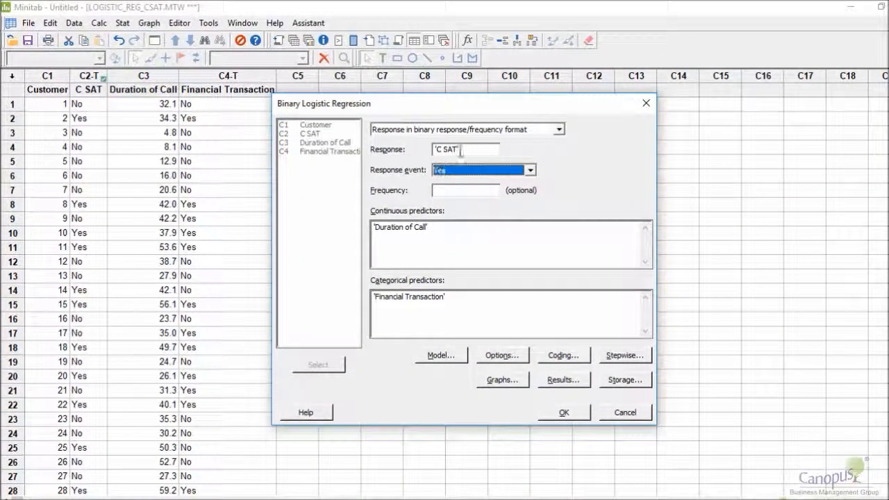